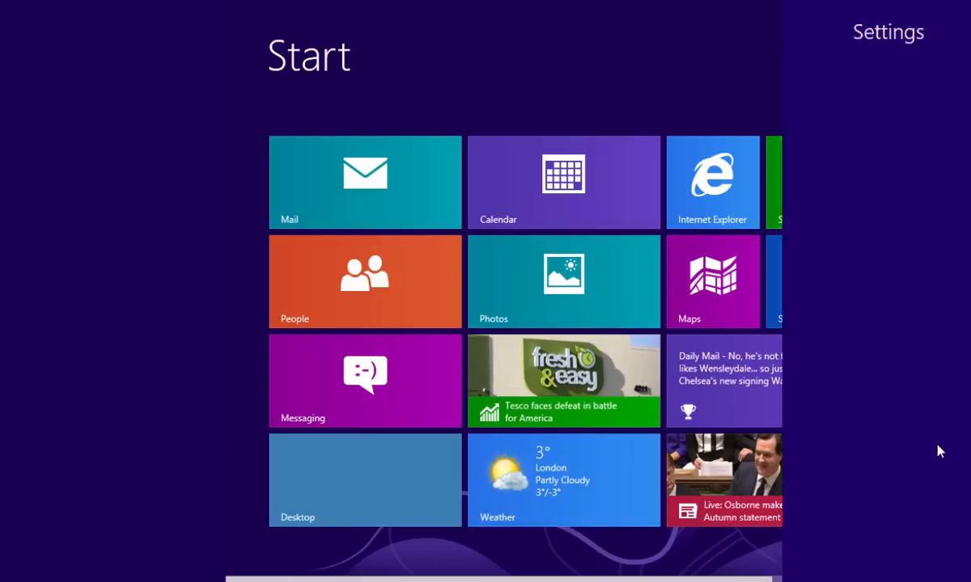
# Bring up the Settings pane over the Start screen.
pyautogui.click(887, 32)
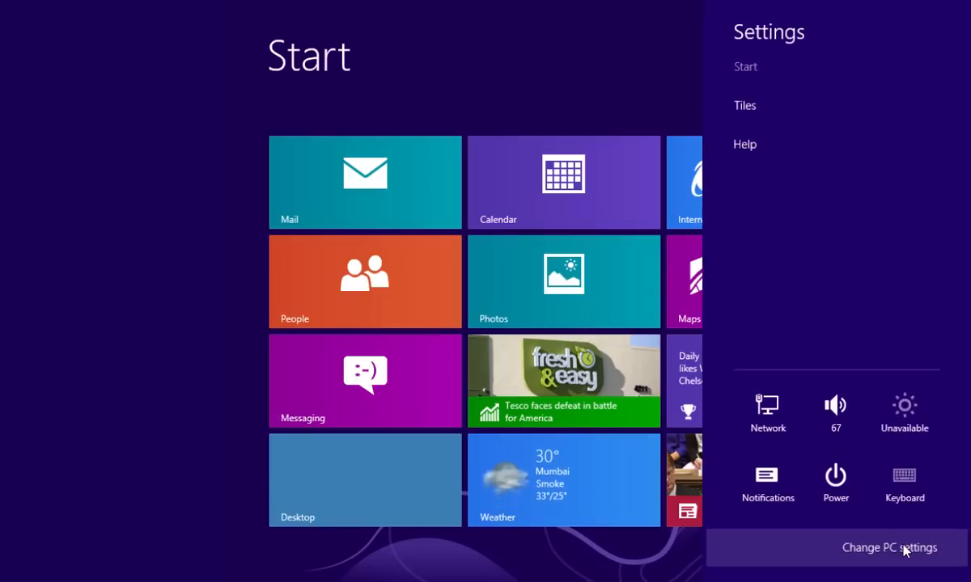
# In PC settings General, start Remove everything and reinstall Windows via Get started.
pyautogui.click(890, 547)
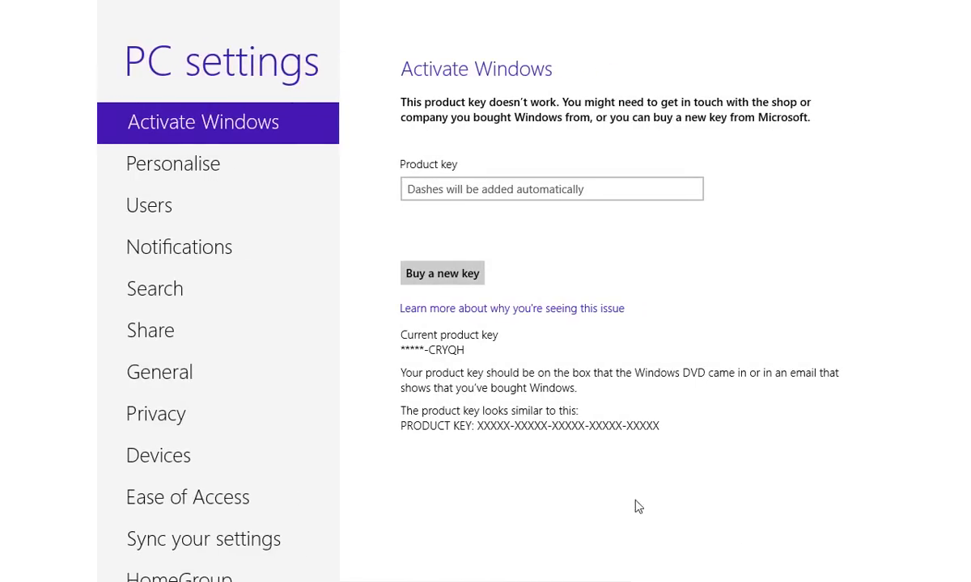
pyautogui.moveTo(223, 386)
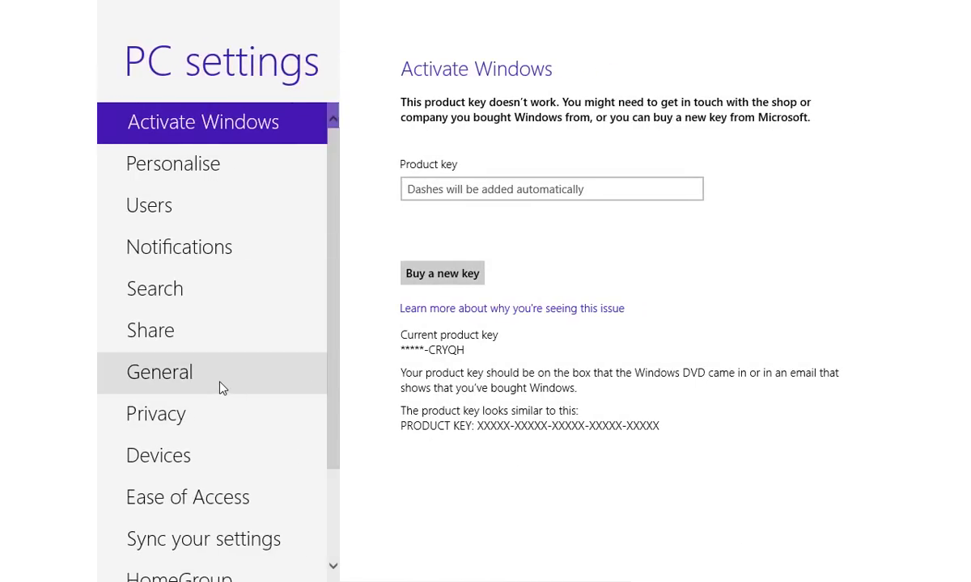
pyautogui.click(158, 372)
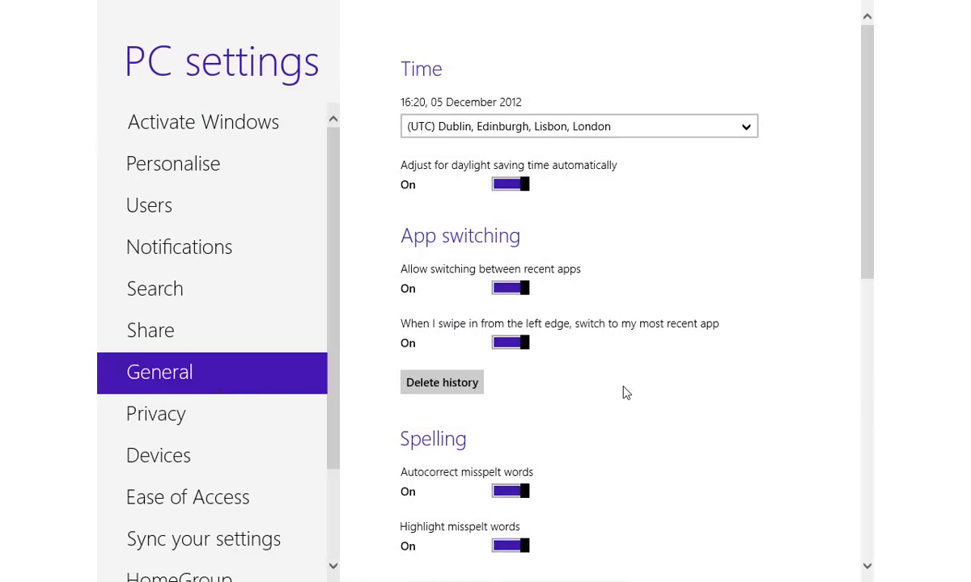
pyautogui.scroll(-3)
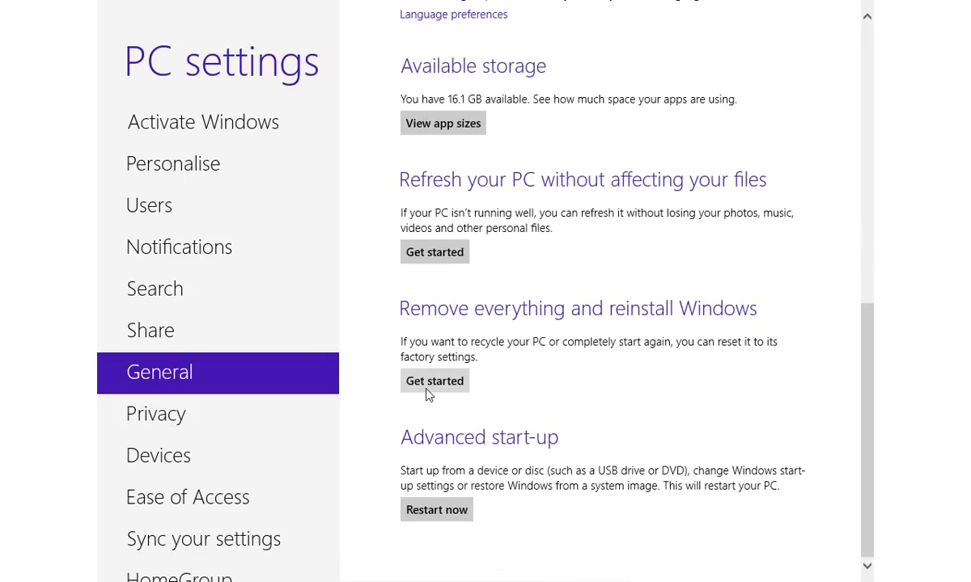
pyautogui.click(433, 381)
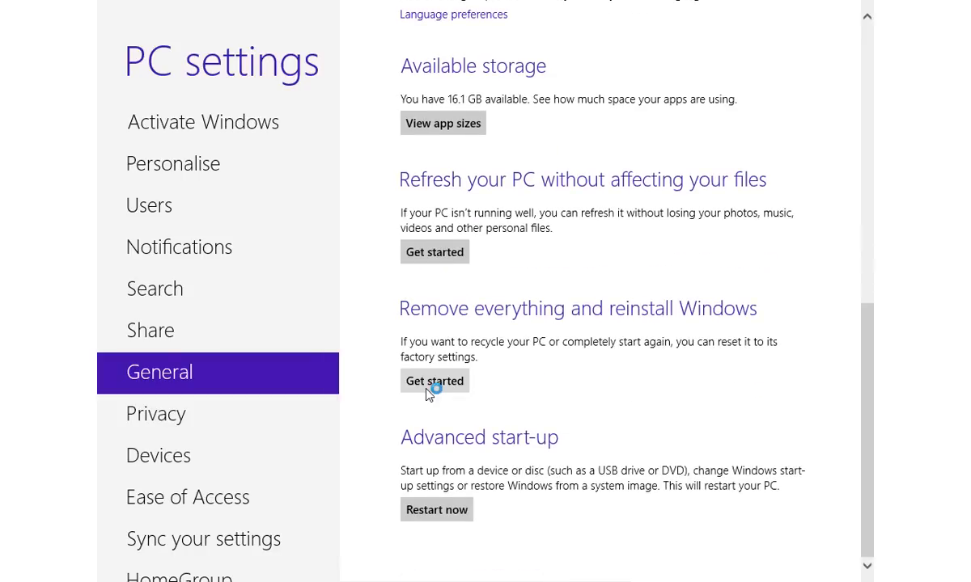
# Confirm the PC reset, continuing past the summary with a drive-cleaning choice.
pyautogui.click(433, 381)
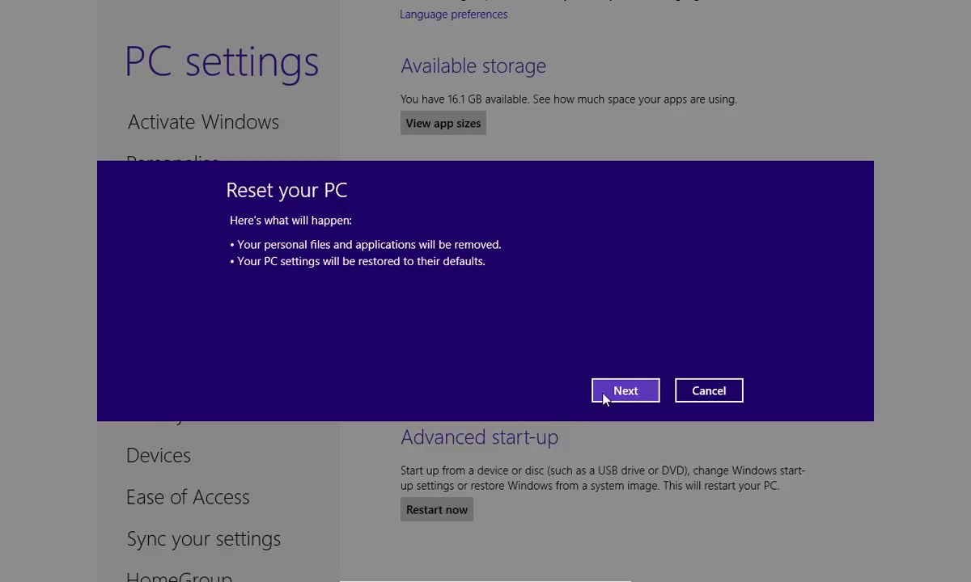
pyautogui.click(624, 389)
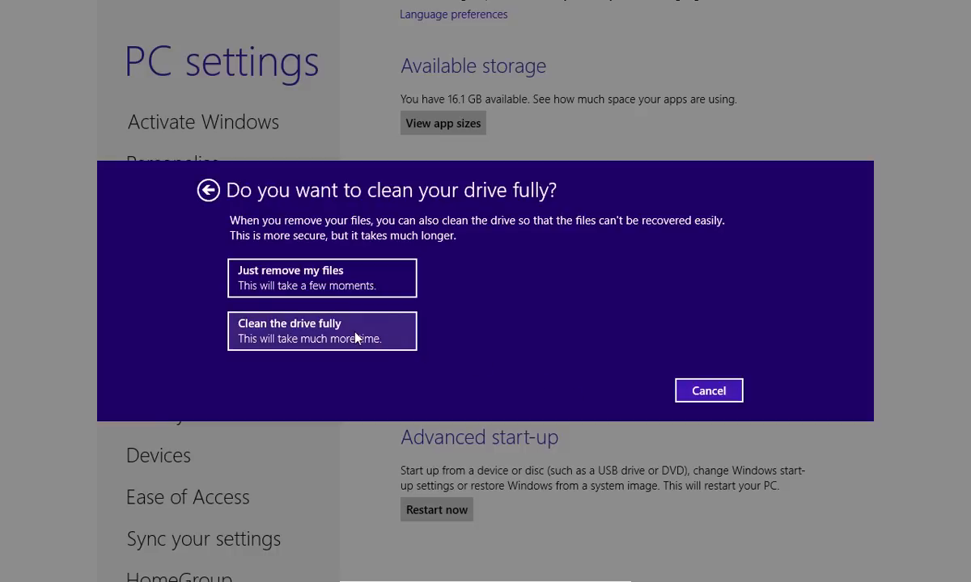
pyautogui.moveTo(322, 279)
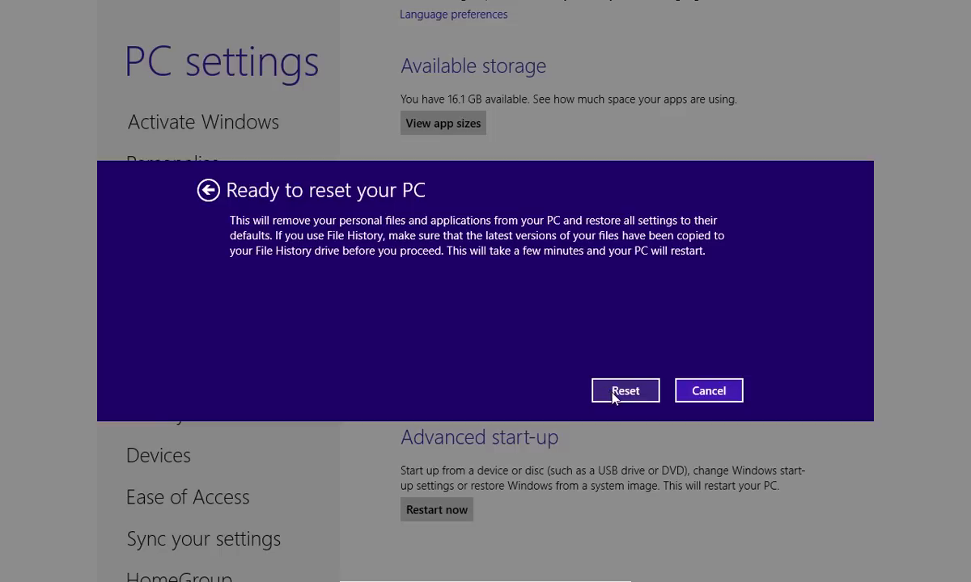
pyautogui.click(624, 390)
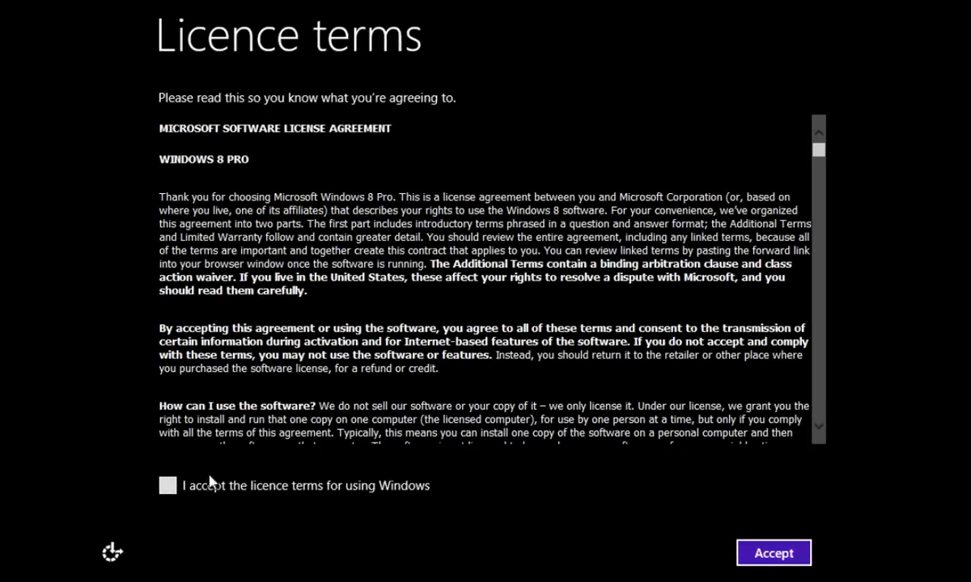
# Accept the Windows licence terms and continue to the basics setup stage.
pyautogui.click(167, 485)
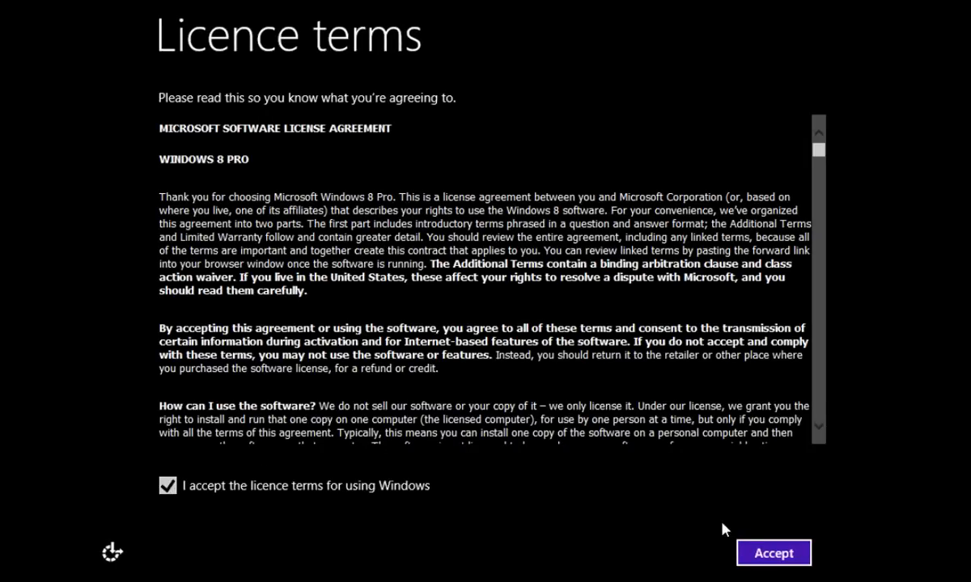
pyautogui.click(772, 553)
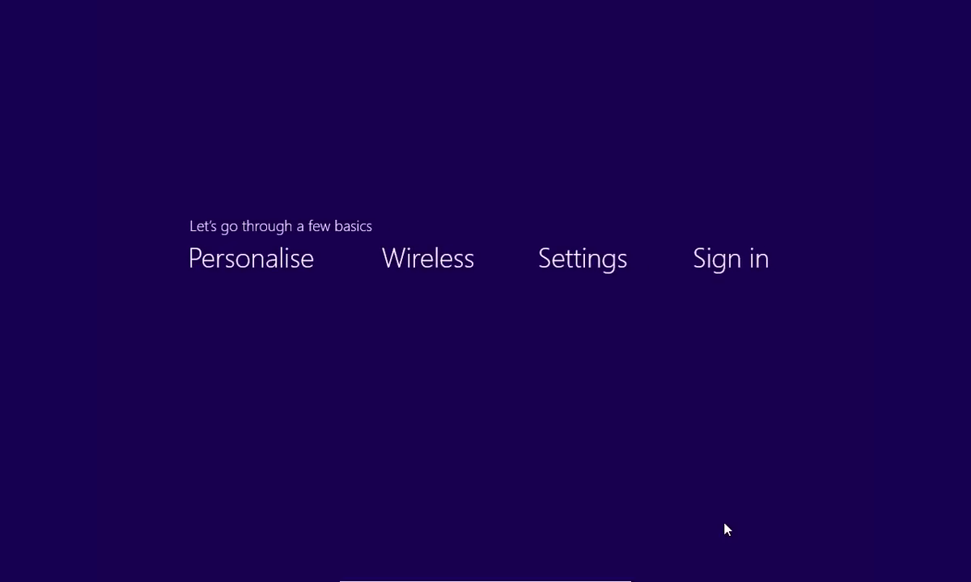
# Name the PC 'Work' and continue to the express settings page.
pyautogui.click(250, 259)
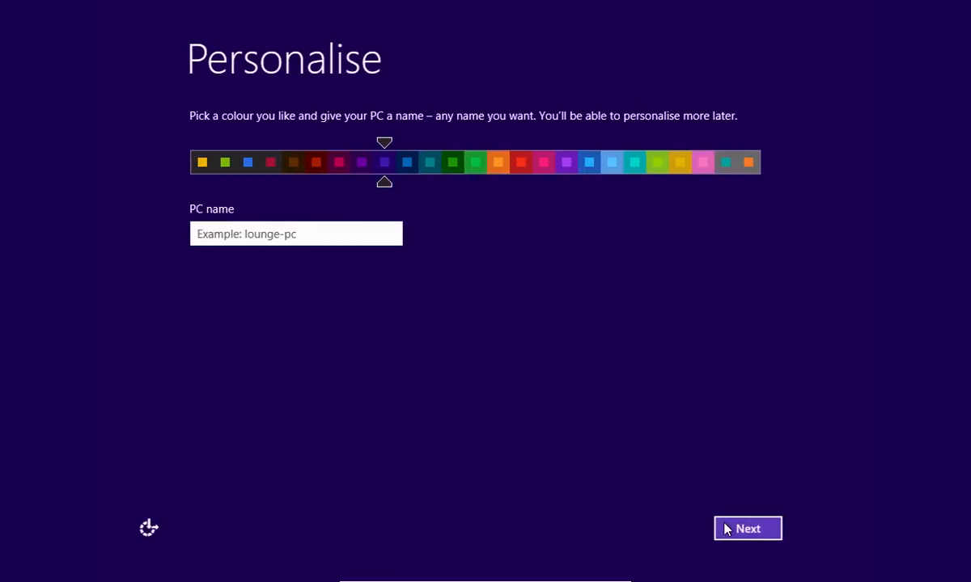
pyautogui.write('W')
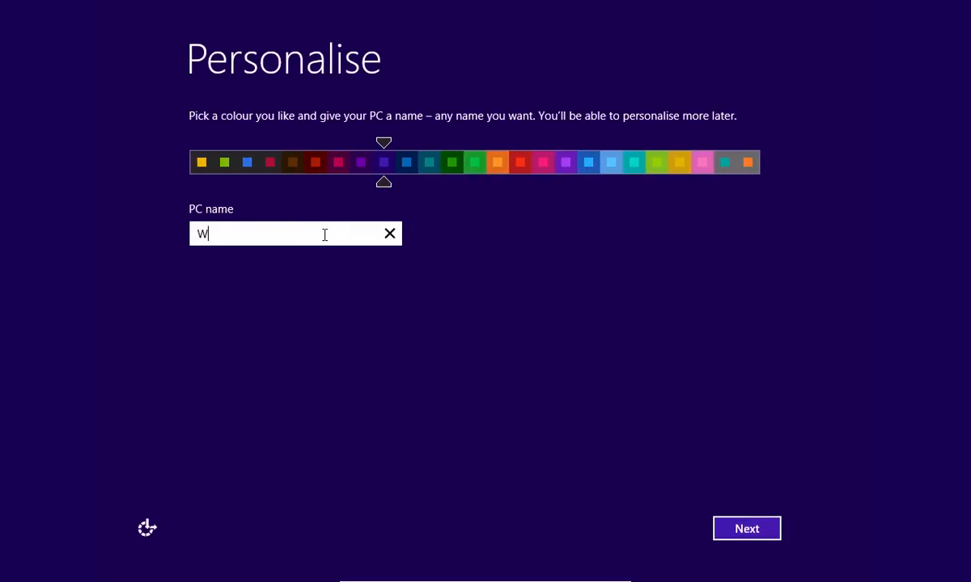
pyautogui.write('ork')
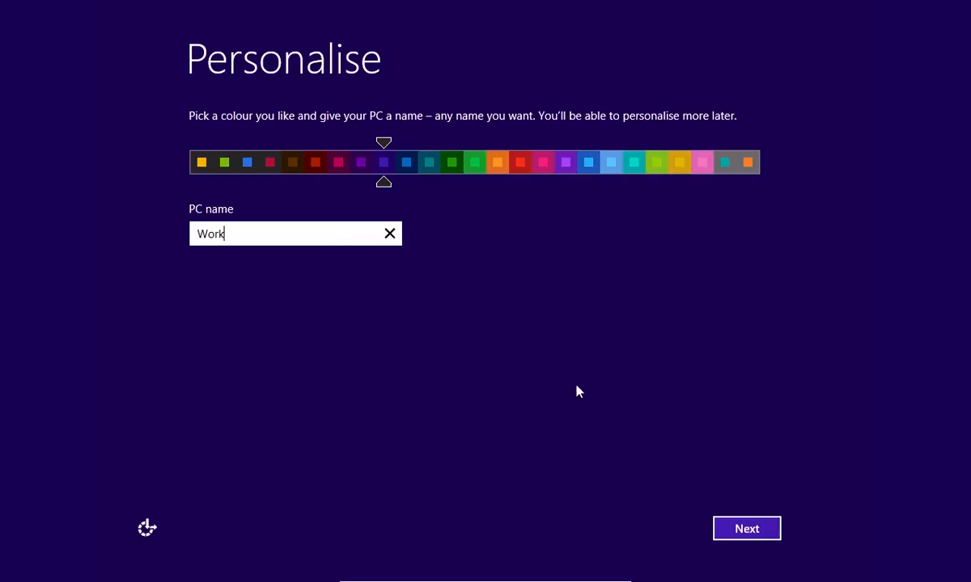
pyautogui.click(744, 528)
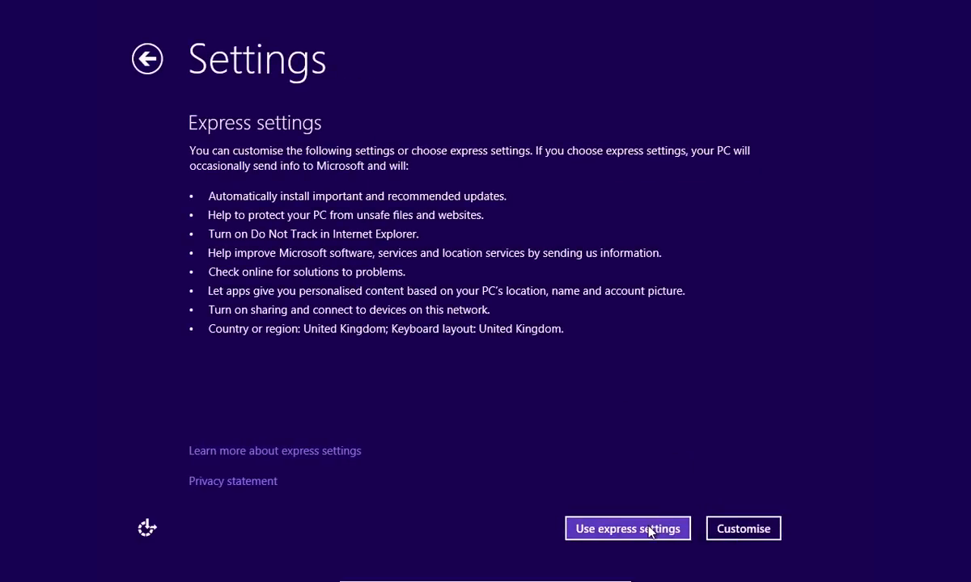
# Use express settings and finish setup with a local account named John.
pyautogui.click(627, 527)
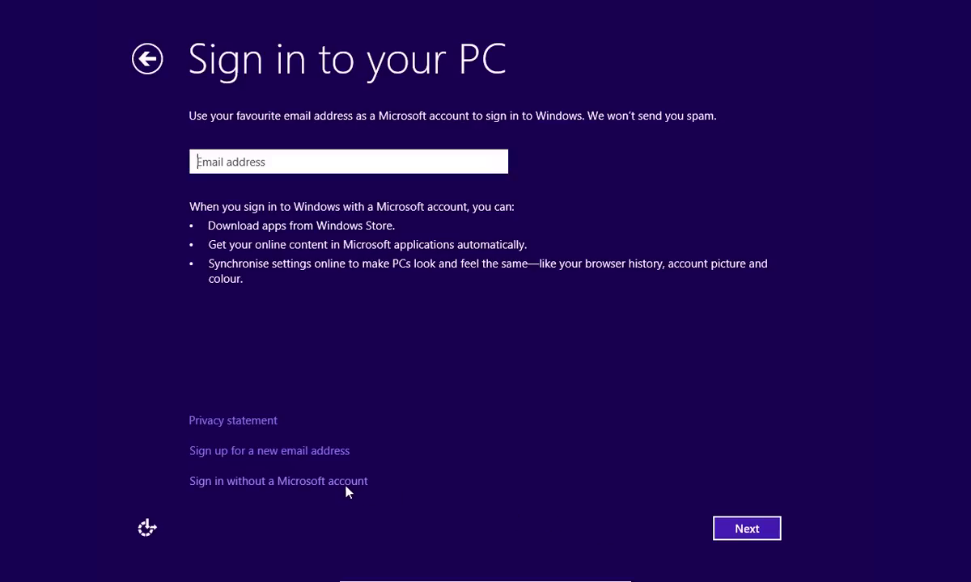
pyautogui.click(278, 481)
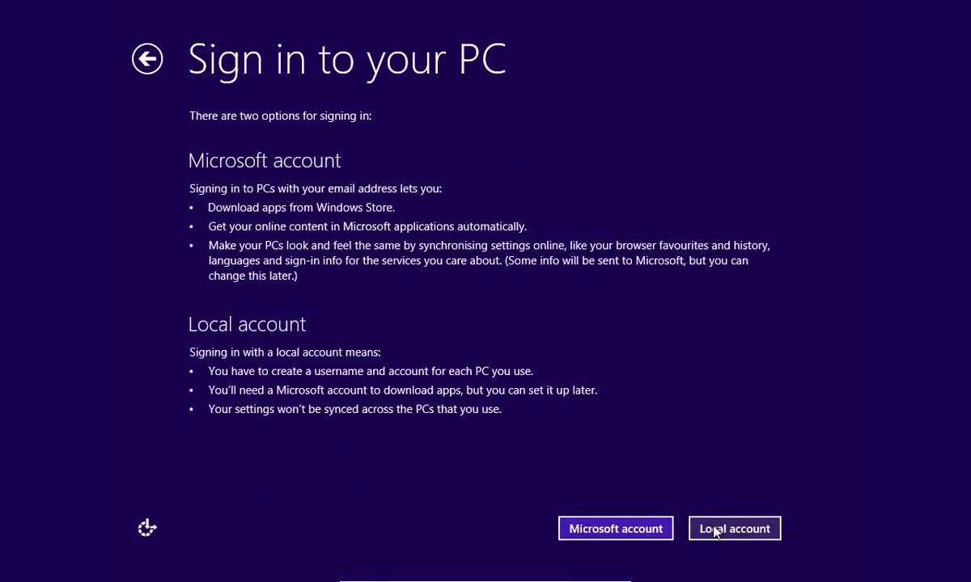
pyautogui.click(735, 527)
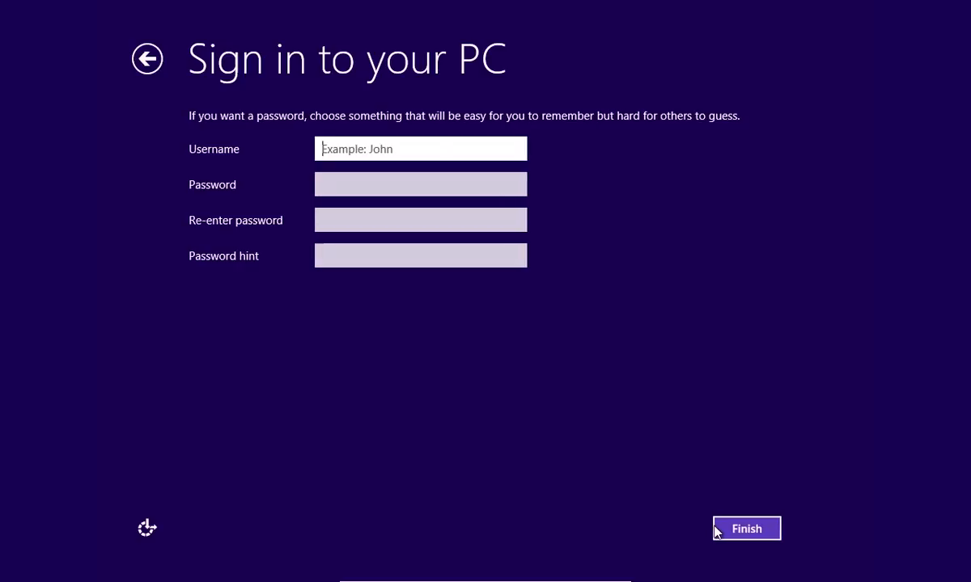
pyautogui.write('Joh')
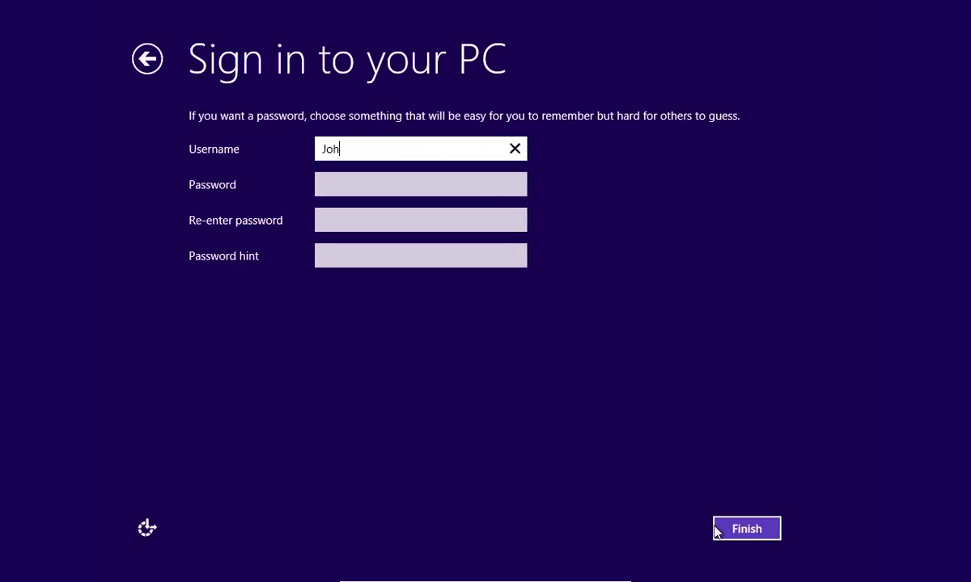
pyautogui.click(746, 527)
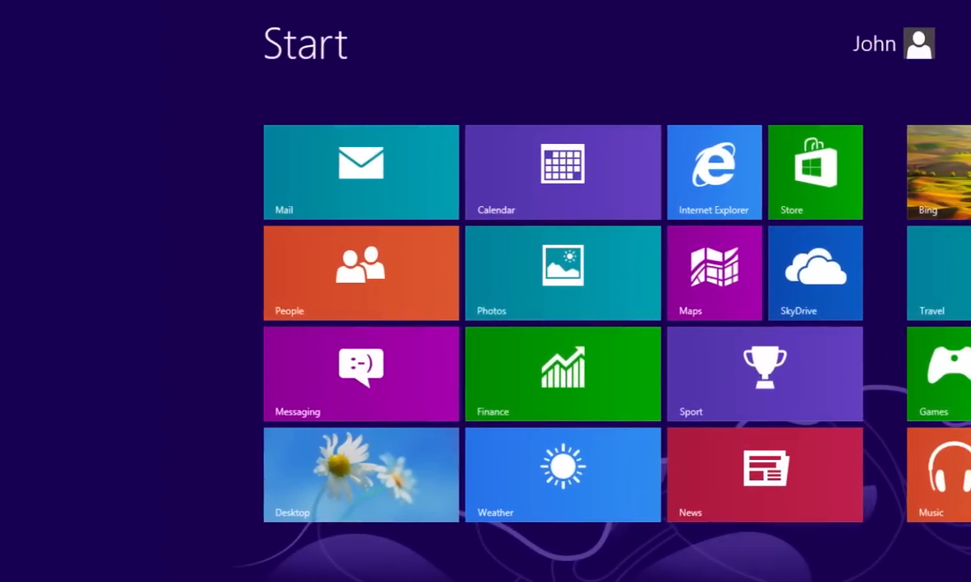
# Scroll across the fresh Start screen signed in as John.
pyautogui.hscroll(-3)
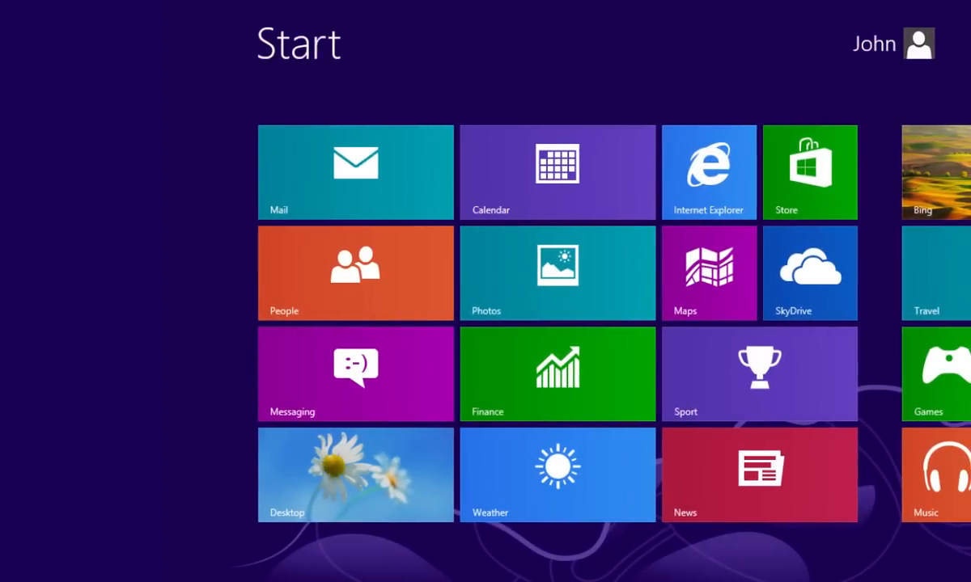